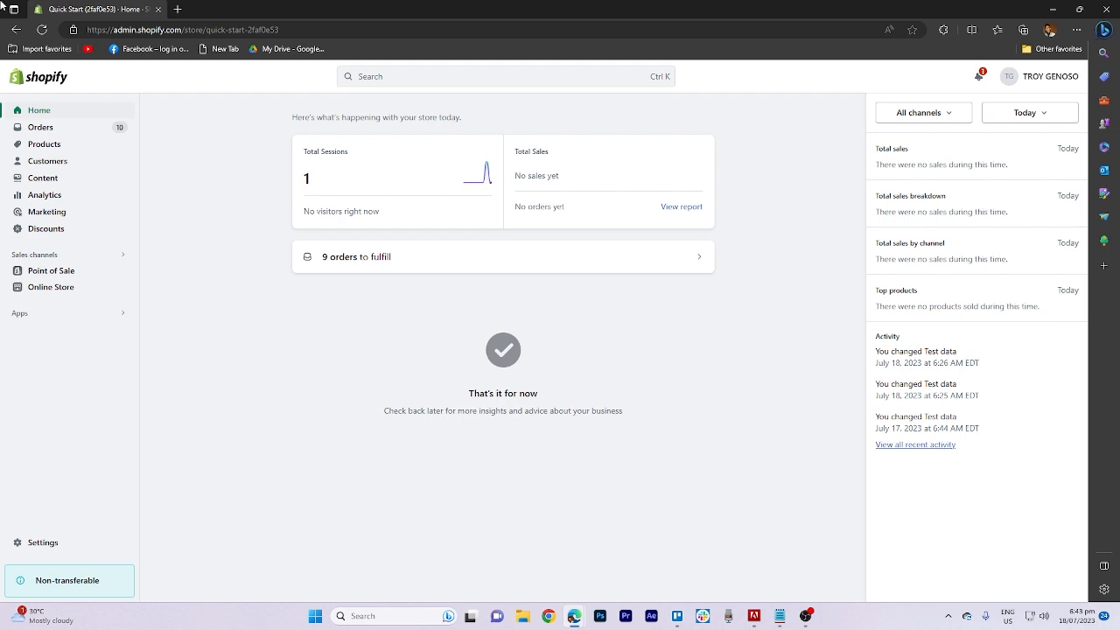
mouse_move(172, 142)
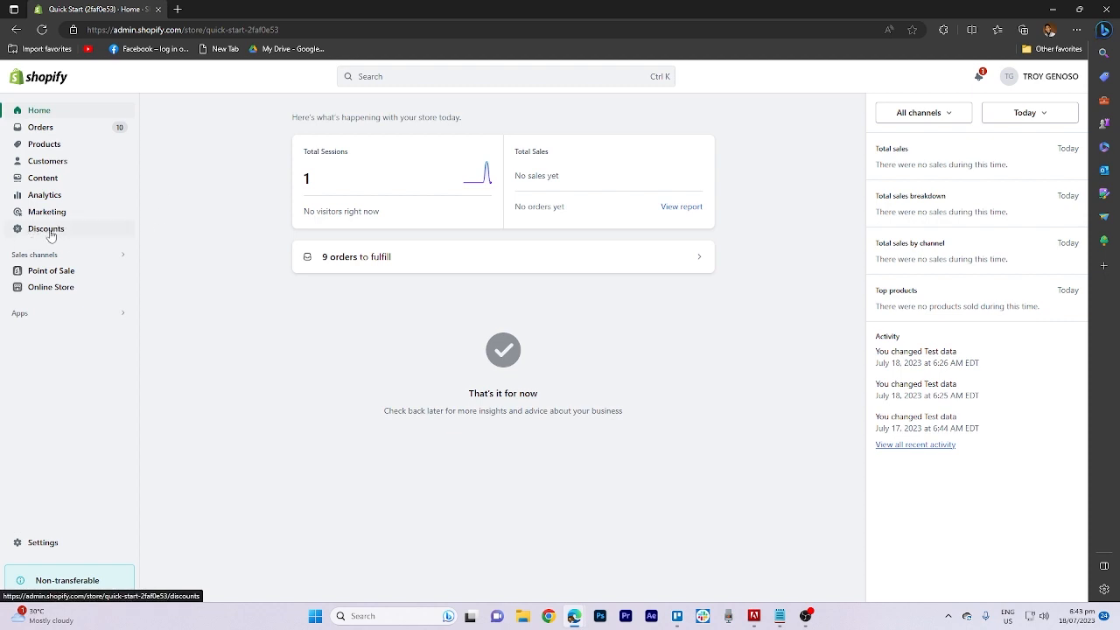
mouse_move(81, 236)
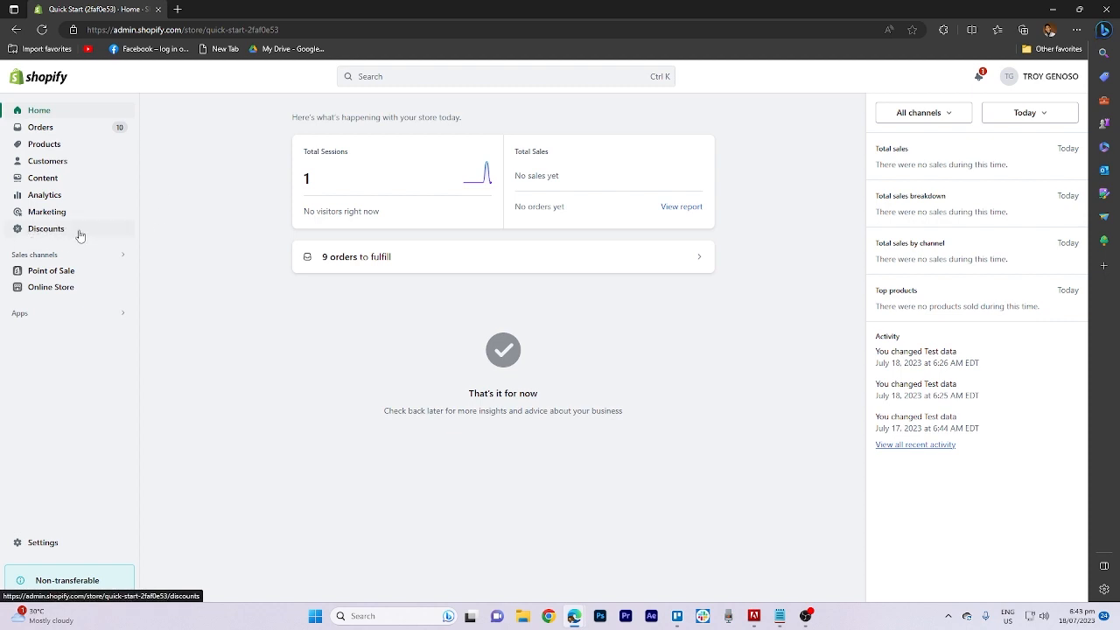
Start creating a new discount from the store's Discounts list.
left_click(46, 228)
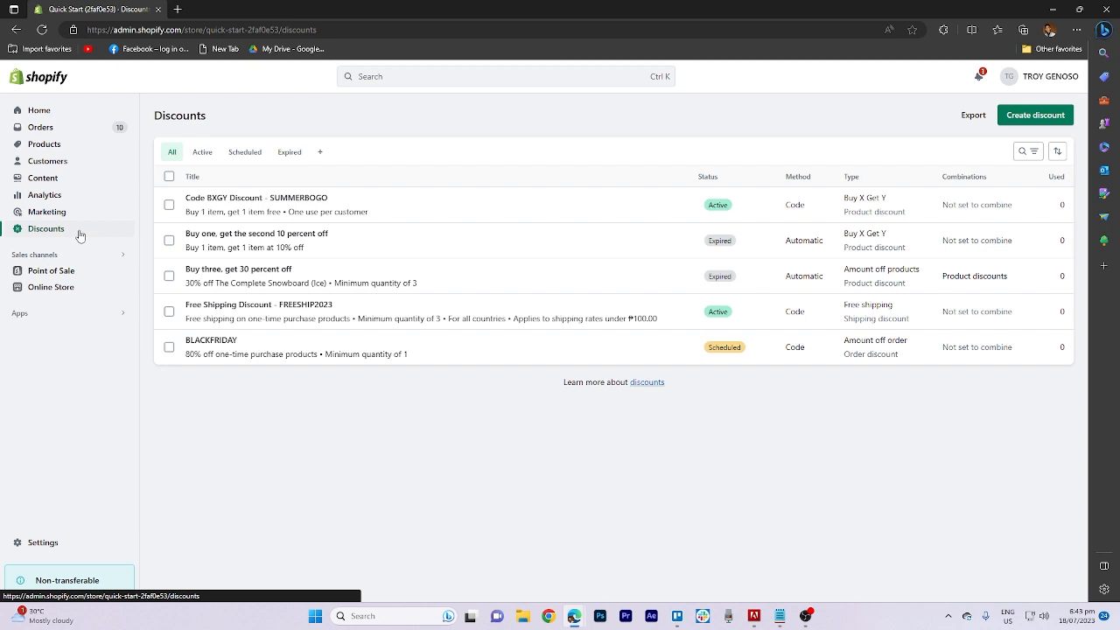
mouse_move(1036, 116)
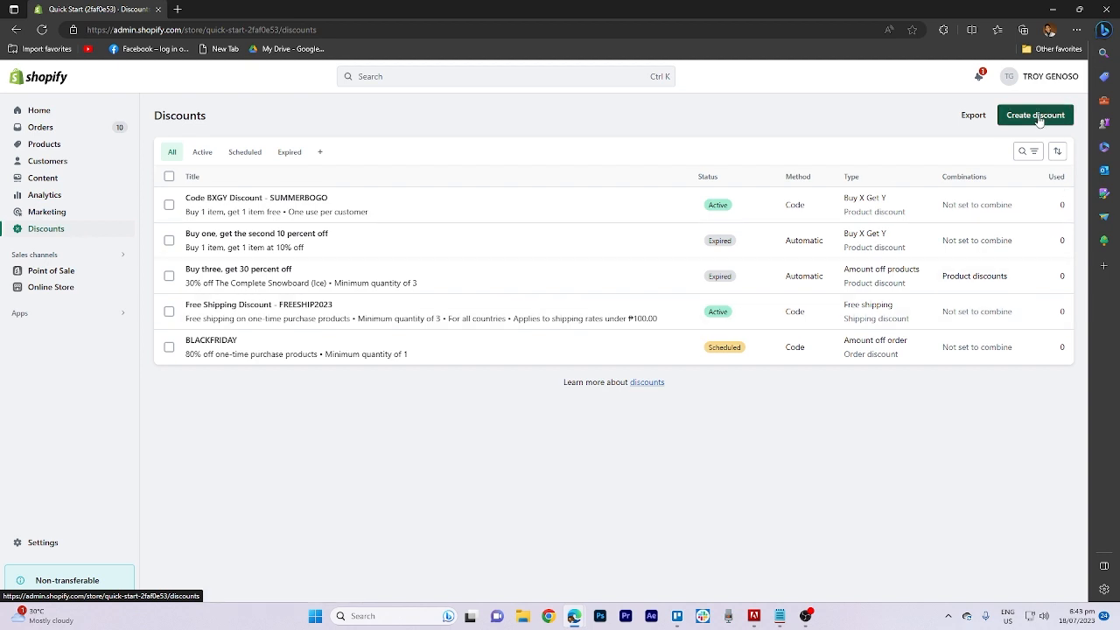
left_click(1036, 115)
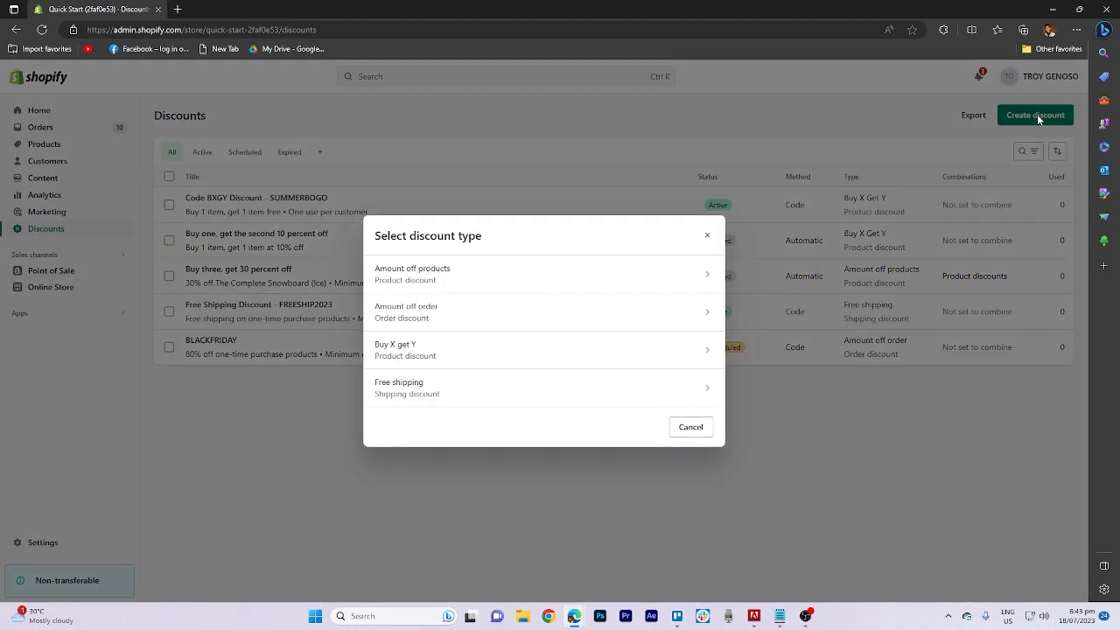
mouse_move(683, 304)
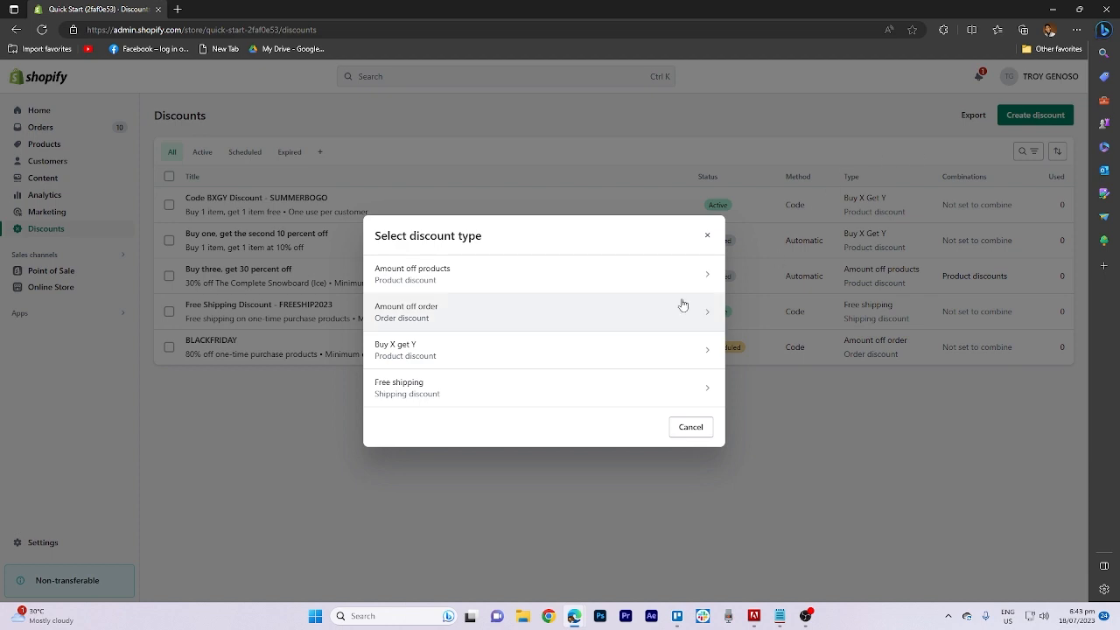
mouse_move(427, 270)
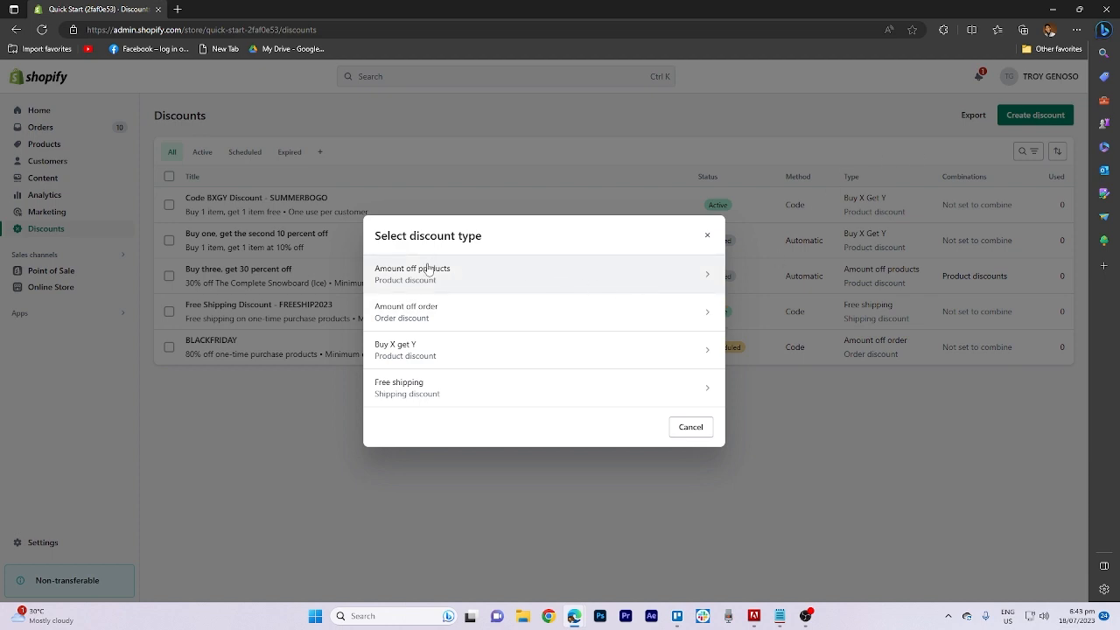
Make it an Amount off products discount with a generated code and 50% percentage value.
left_click(413, 273)
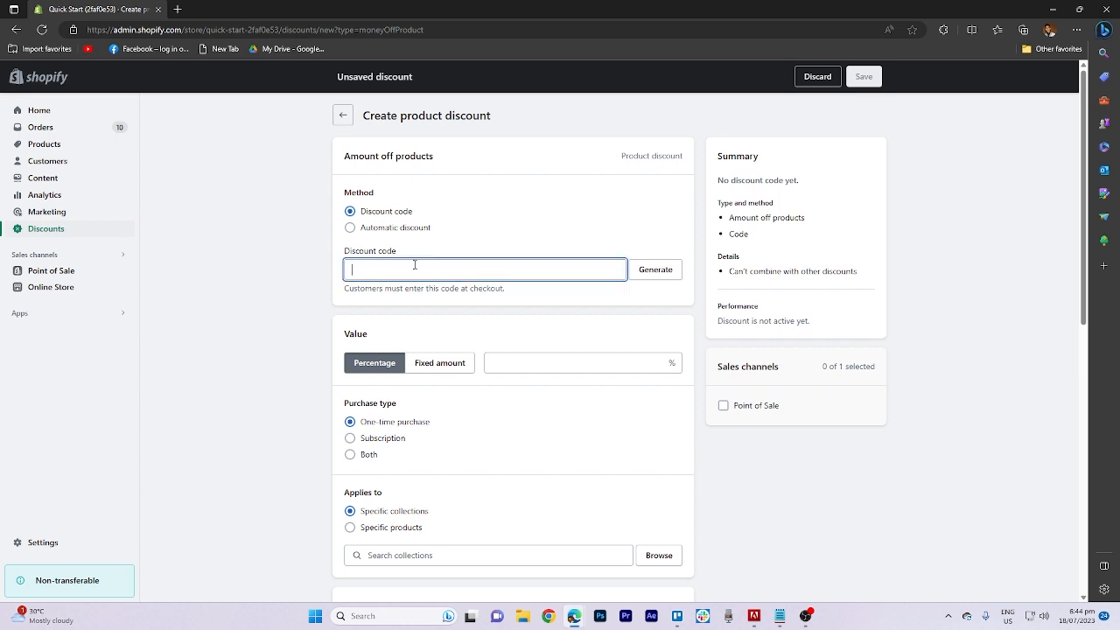
type("dope")
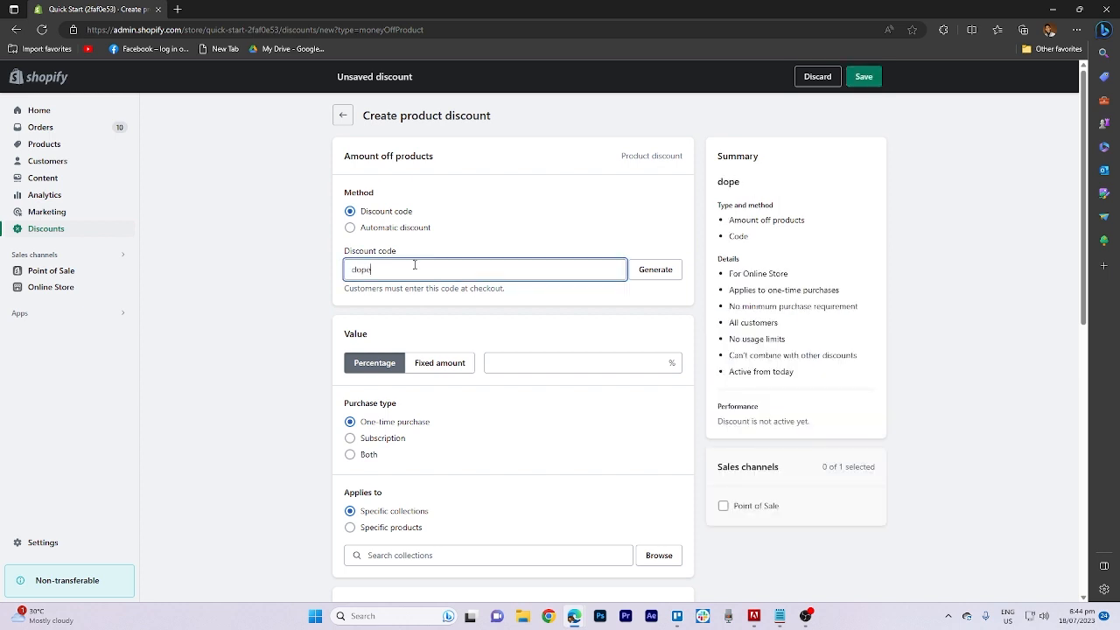
left_click(655, 269)
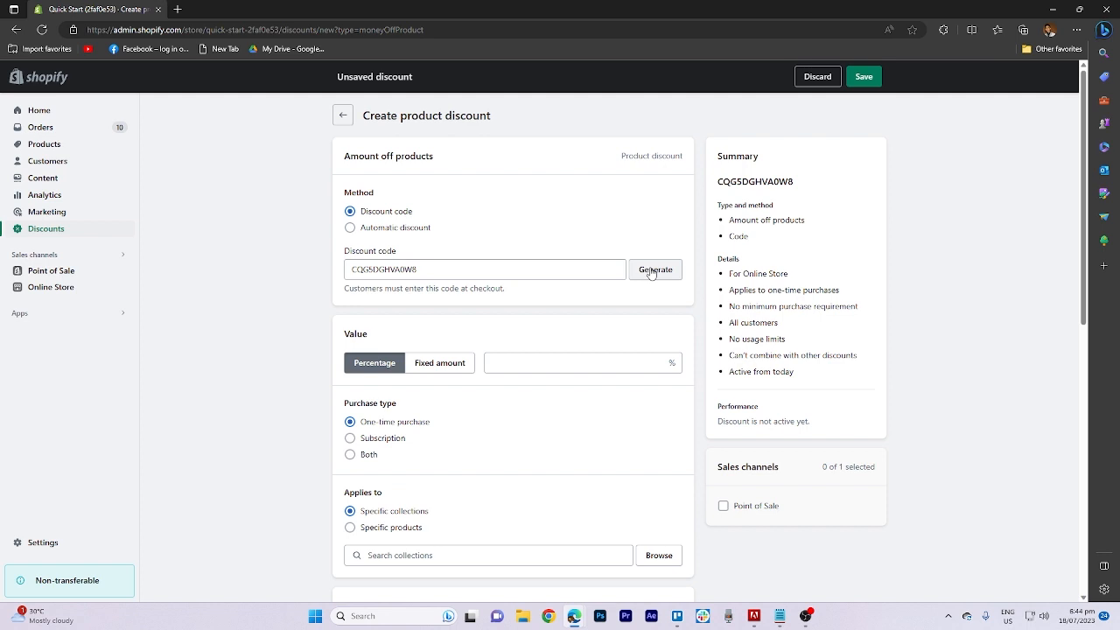
type("50")
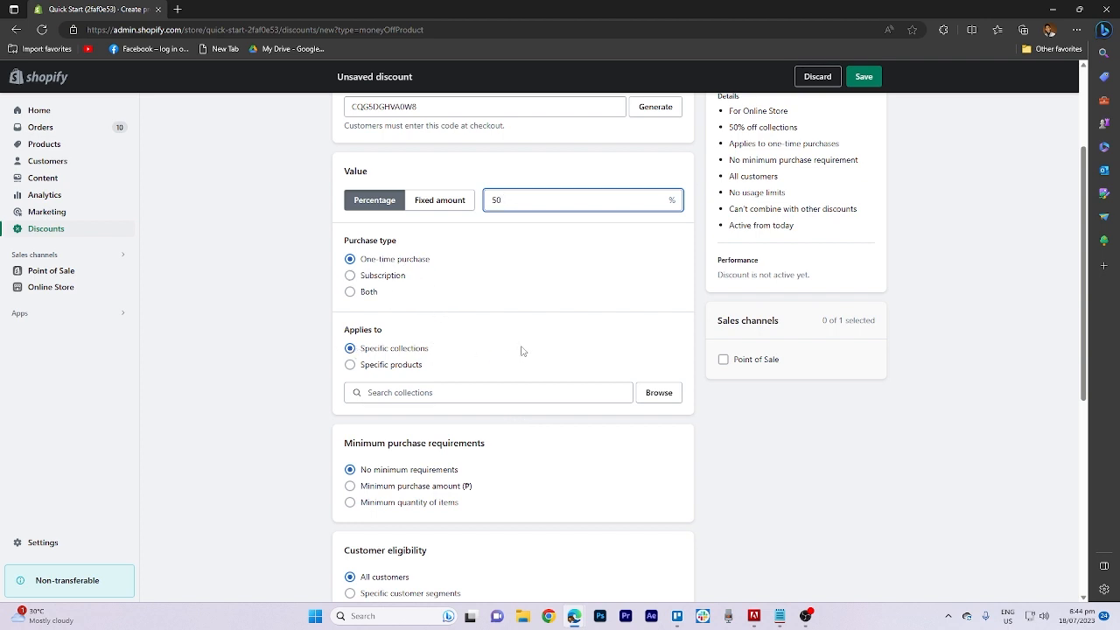
scroll("down", 3)
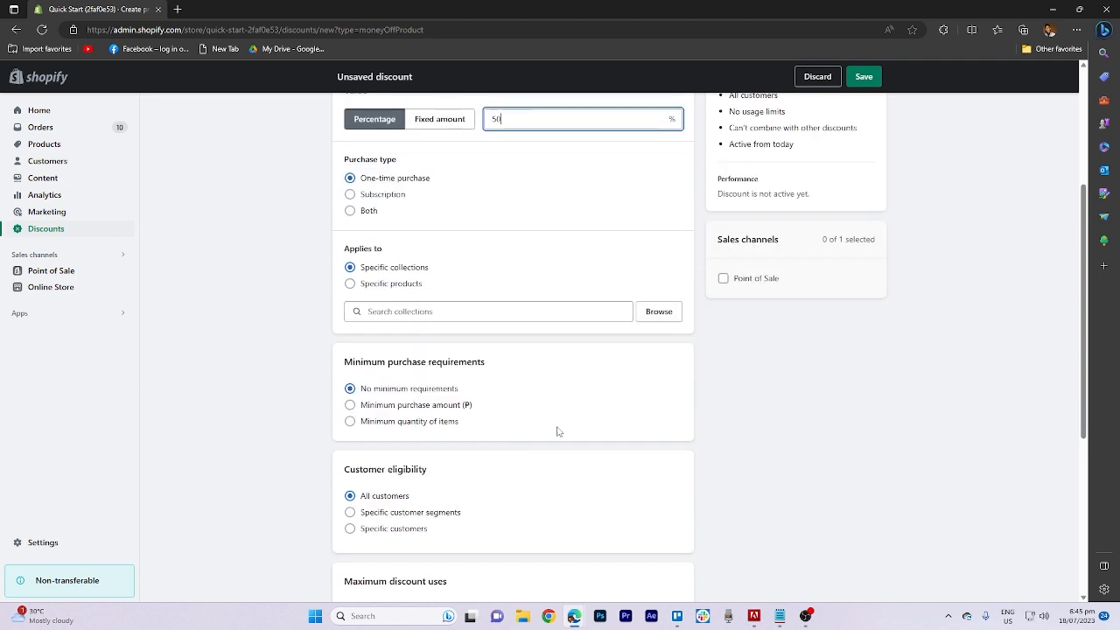
scroll("down", 3)
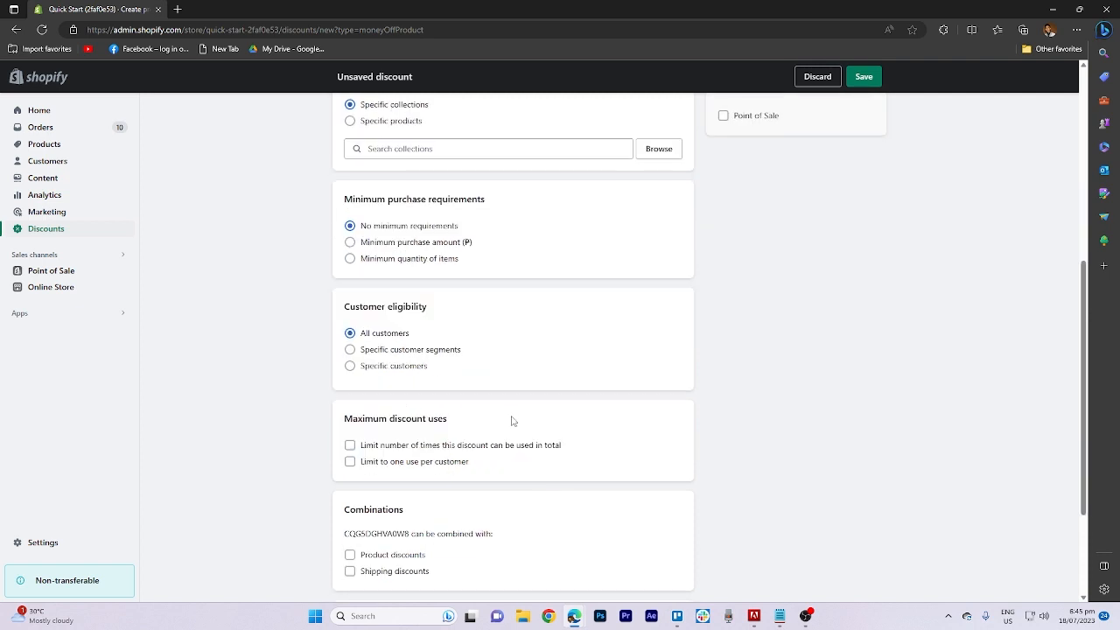
scroll("down", 3)
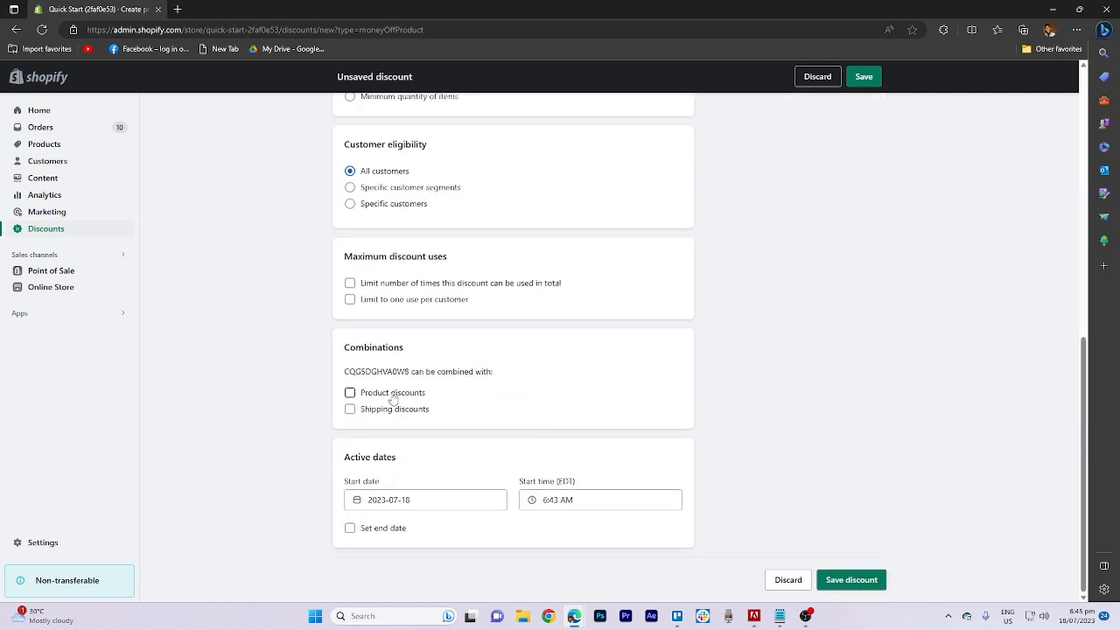
Allow combining with product discounts and set the end date to 2023-07-24.
left_click(350, 392)
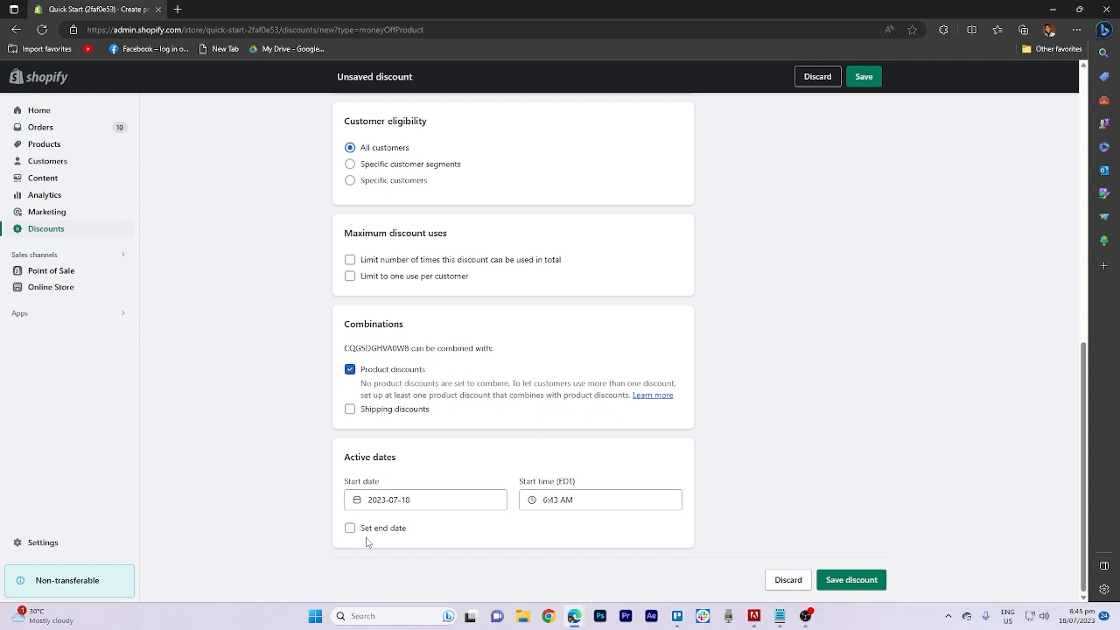
left_click(350, 529)
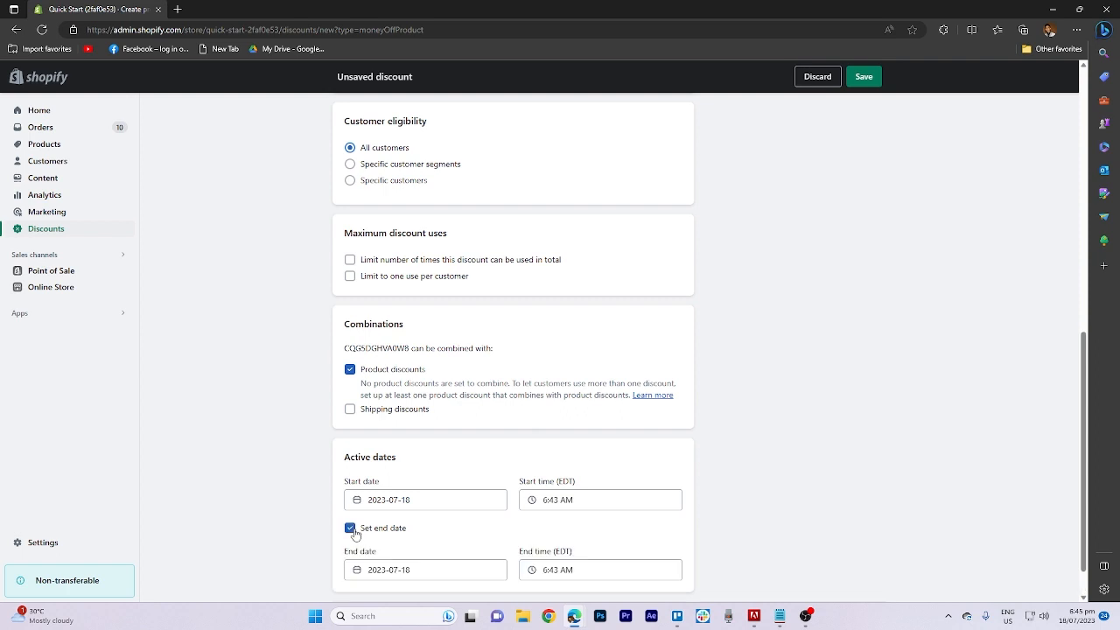
left_click(425, 571)
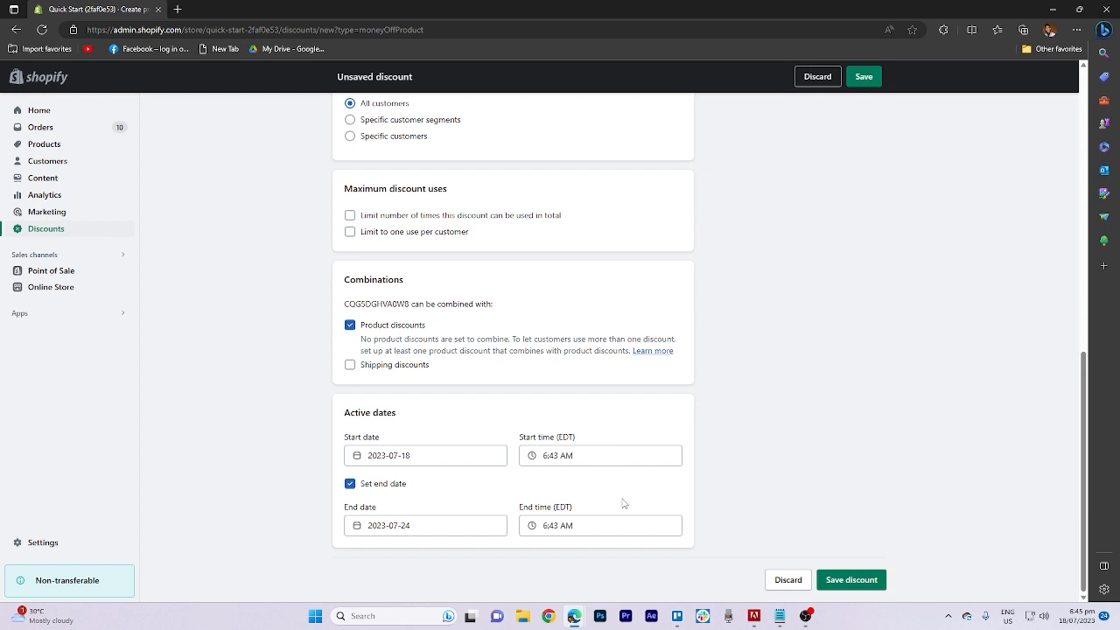
mouse_move(646, 520)
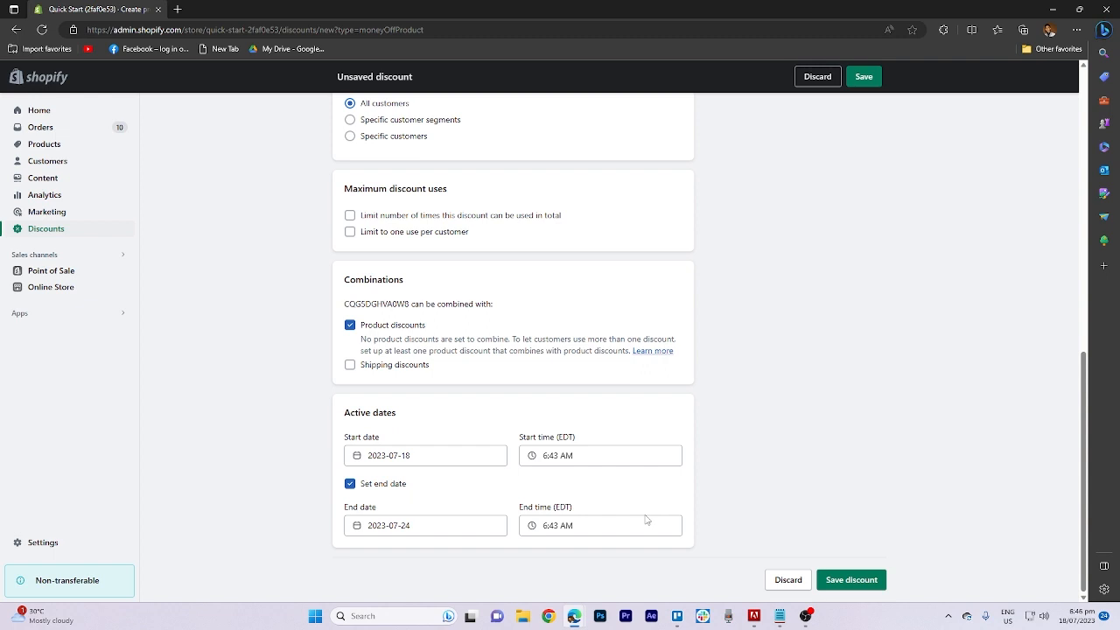
mouse_move(850, 579)
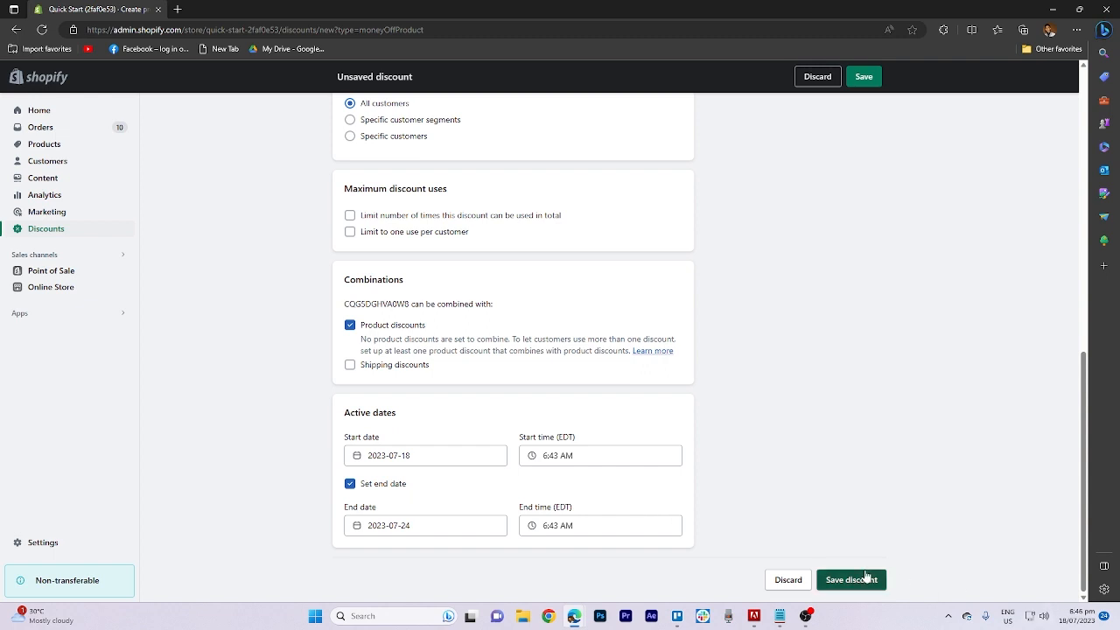